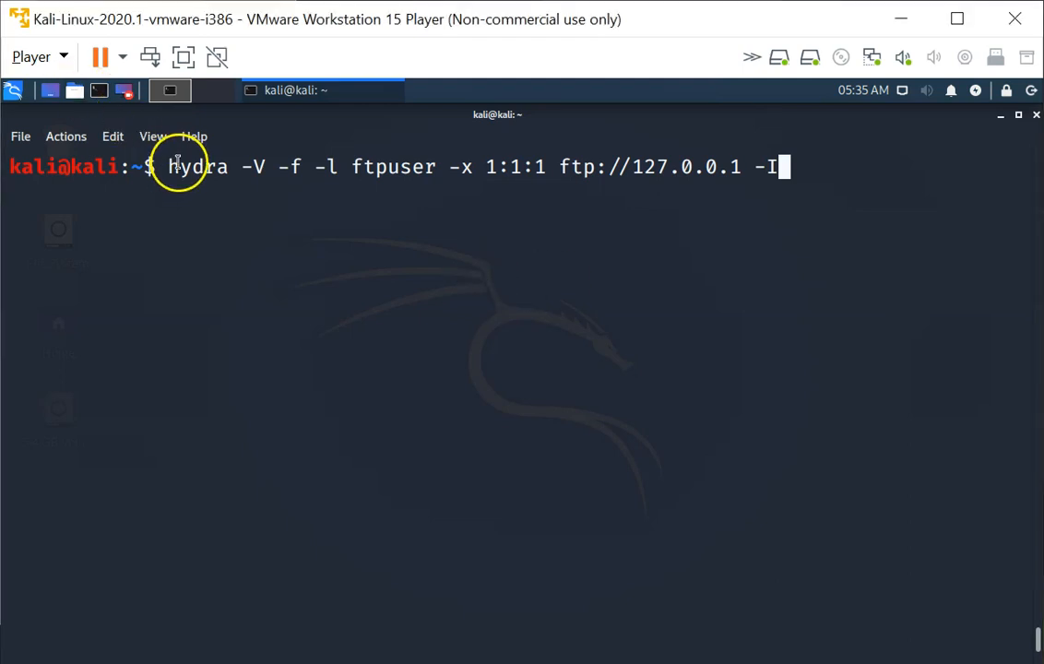
- Run 'hydra -V -f -l ftpuser -x 1:1:1 ftp://127.0.0.1 -I' for single-digit passwords
{"action": "double_click", "coordinate": [197, 167]}
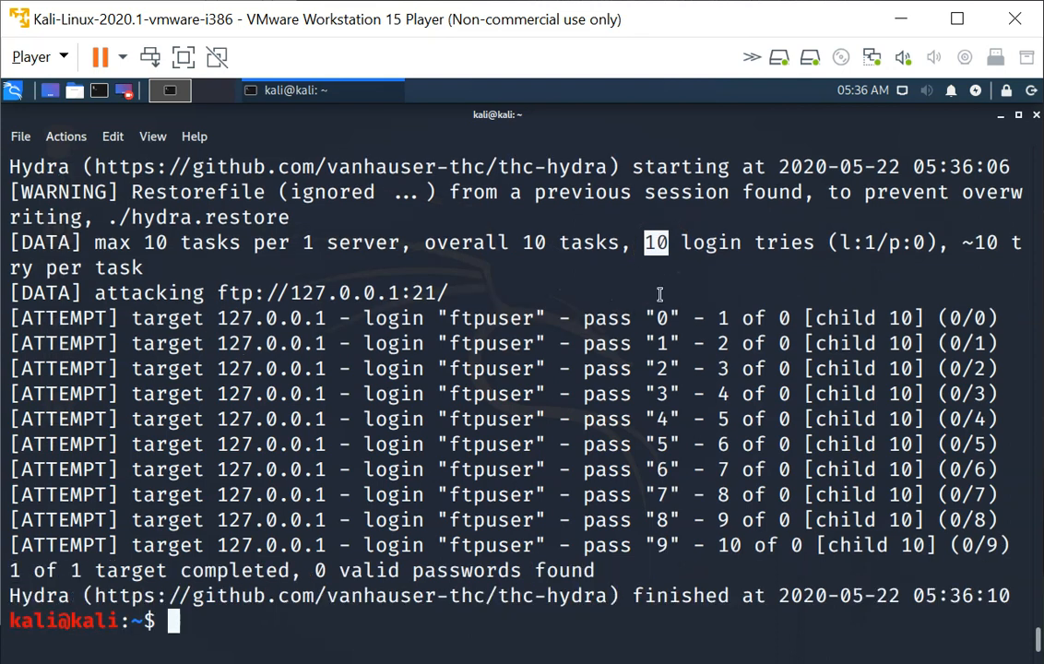
{"action": "type", "text": "hydra -V -f -l ftpuser -x 1:1:1 ftp://127.0.0.1 -I"}
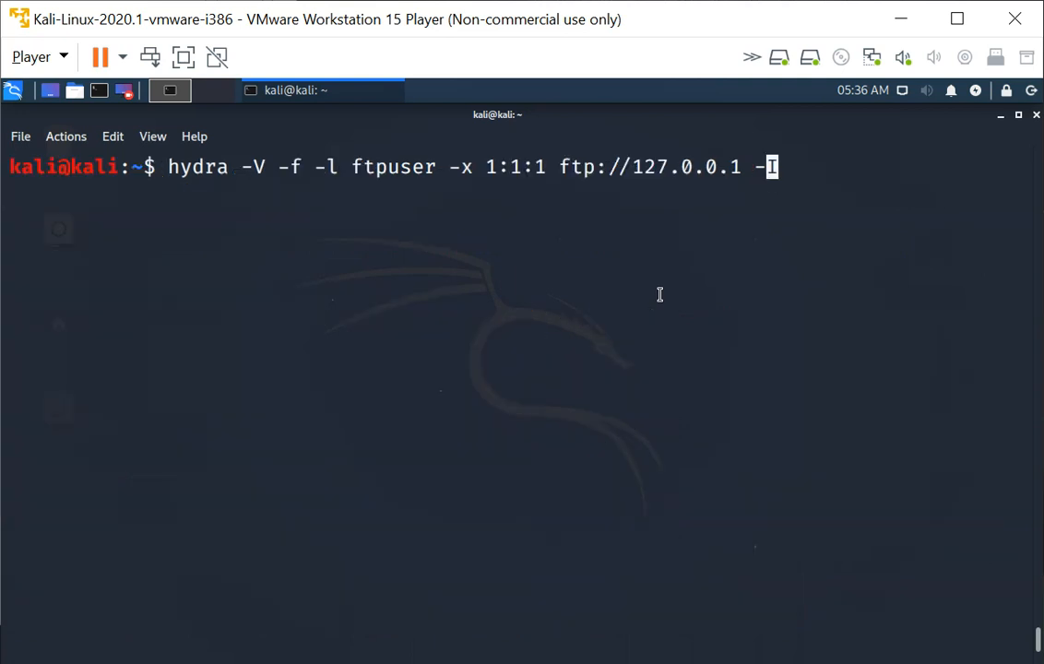
- Rerun Hydra with -x 1:3:1 for one- to three-digit passwords (1110 tries)
{"action": "type", "text": "I"}
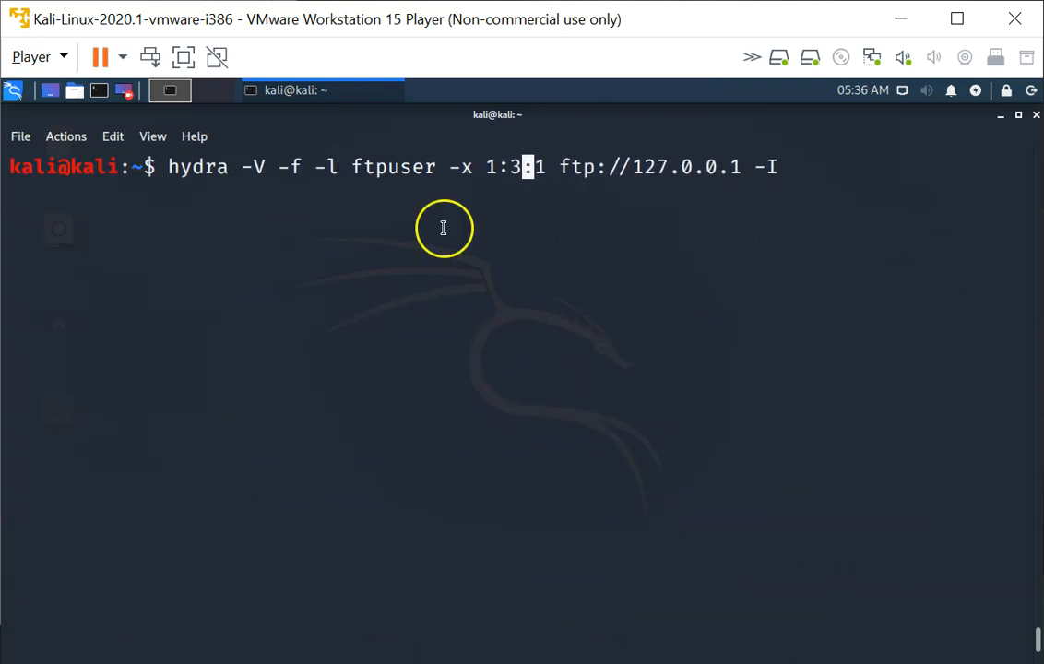
{"action": "mouse_move", "coordinate": [484, 167]}
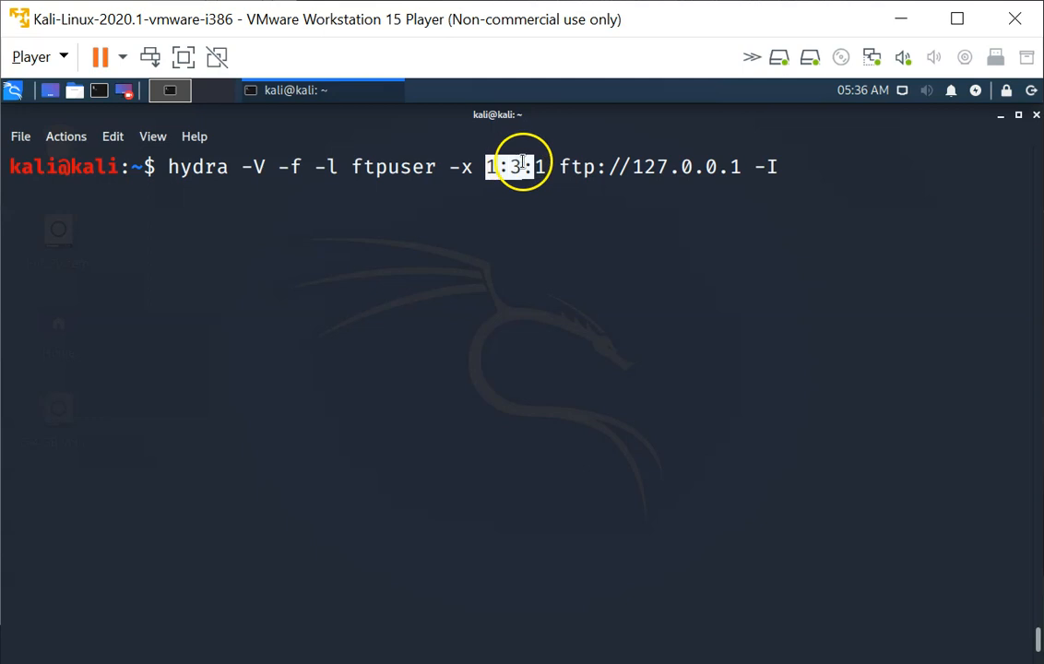
{"action": "key", "text": "Return"}
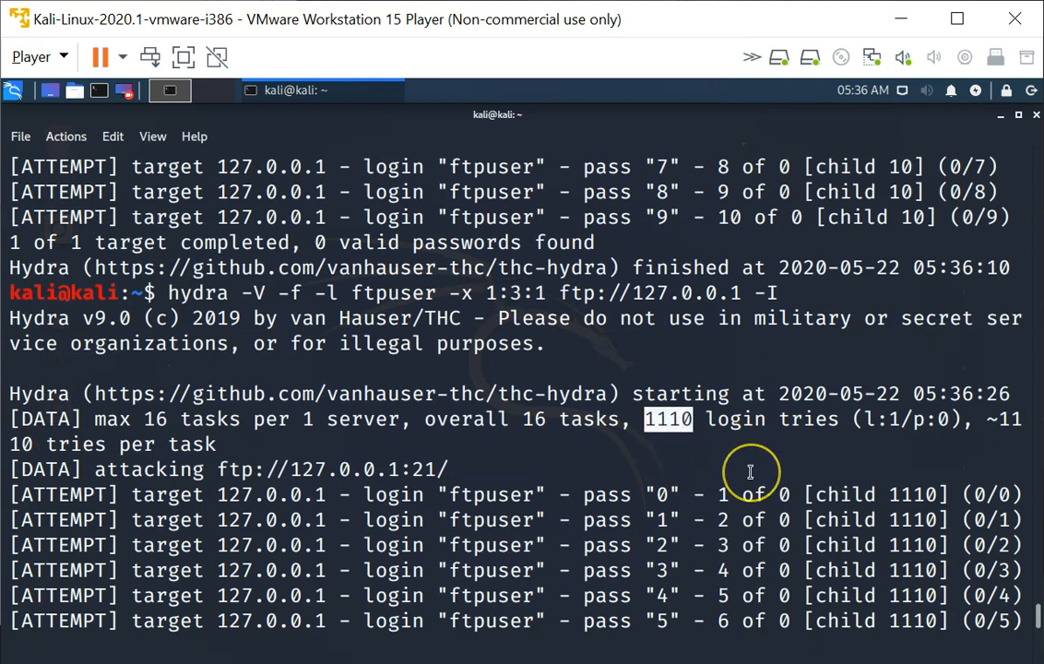
{"action": "mouse_move", "coordinate": [750, 472]}
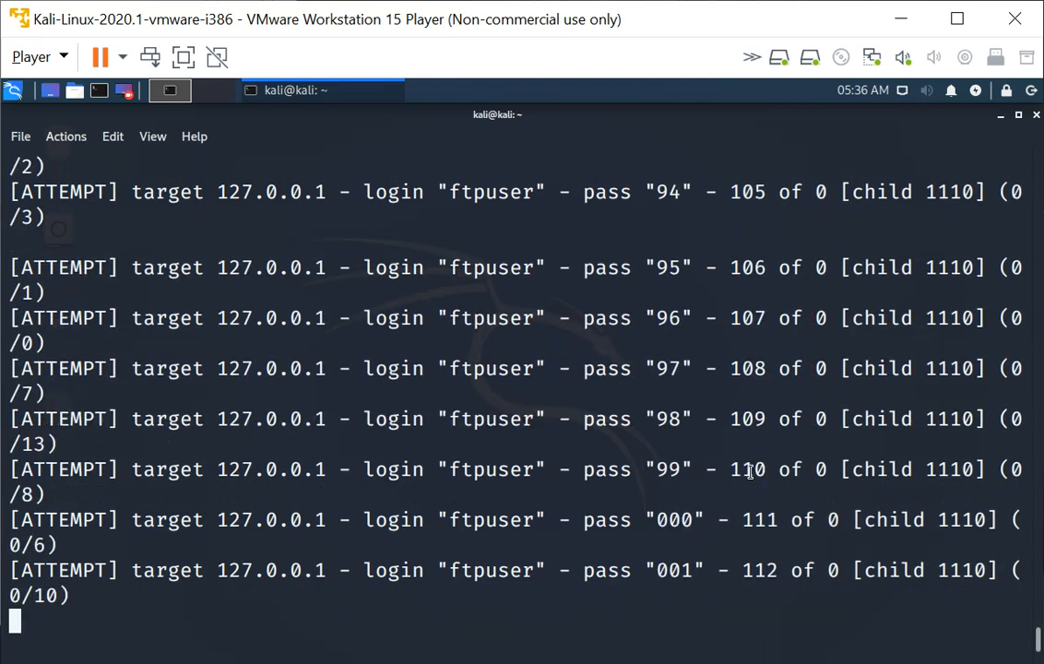
- Stop the three-digit Hydra attack with Ctrl+C
{"action": "key", "text": "ctrl+c"}
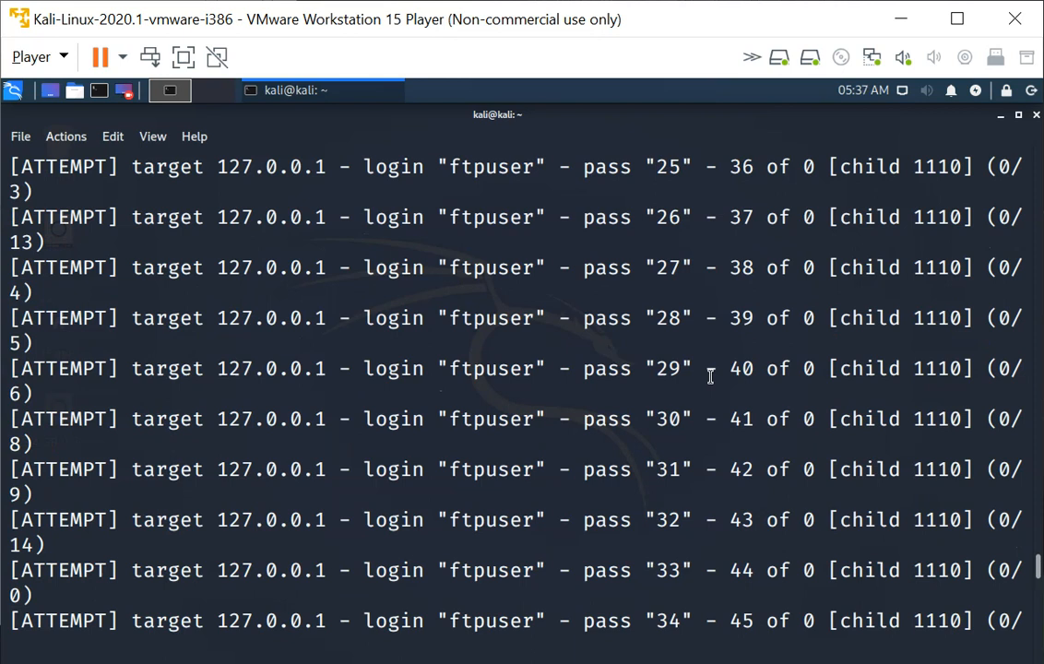
{"action": "mouse_move", "coordinate": [655, 330]}
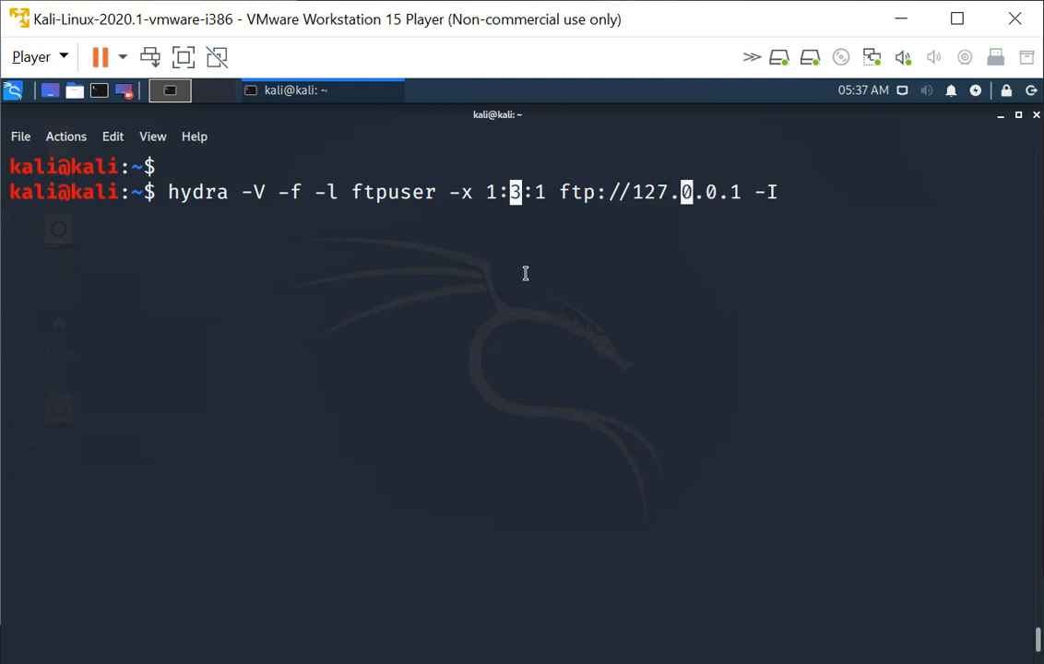
- Rerun Hydra with charset a1 in -x 1:3:a1 (47988 tries)
{"action": "type", "text": "a"}
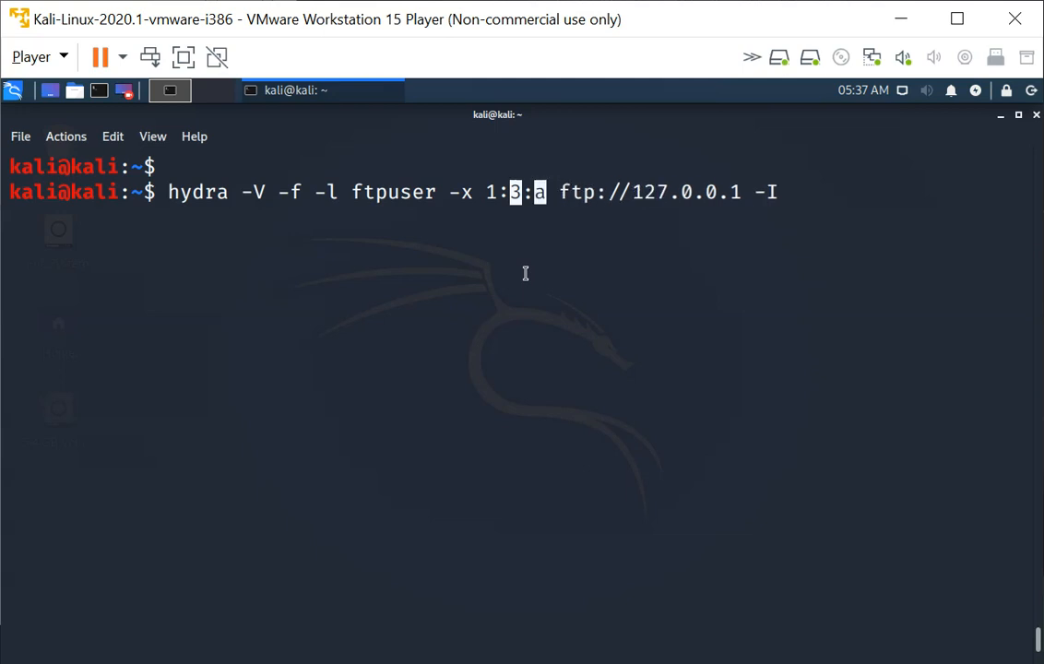
{"action": "type", "text": "1"}
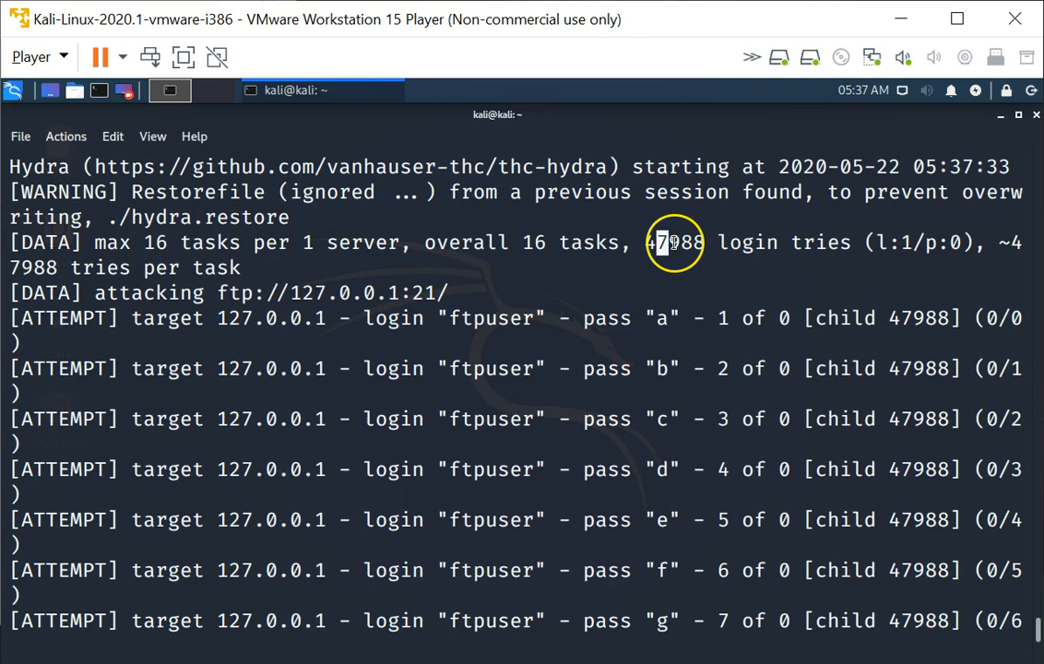
- Highlight the 47988 login-try count before stopping the run
{"action": "double_click", "coordinate": [674, 242]}
{"action": "type", "text": "hydra -V -f -l ftpuser -x 1:3:a1 ftp://127.0.0.1 -I"}
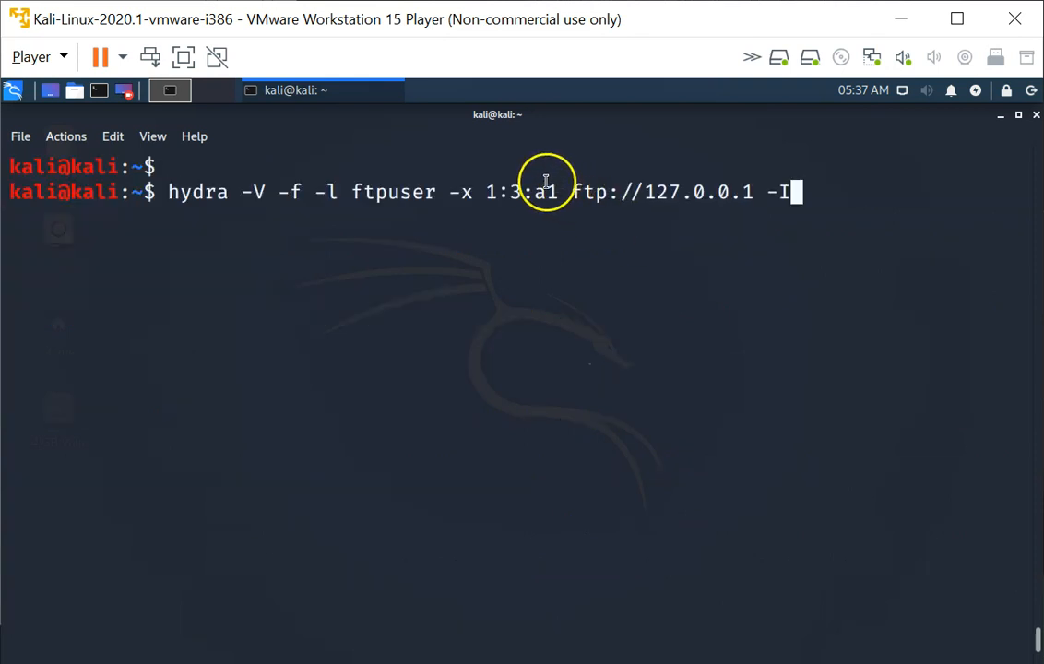
- Run Hydra with -x 1:6:a1, six-character lowercase-and-digit passwords
{"action": "double_click", "coordinate": [542, 192]}
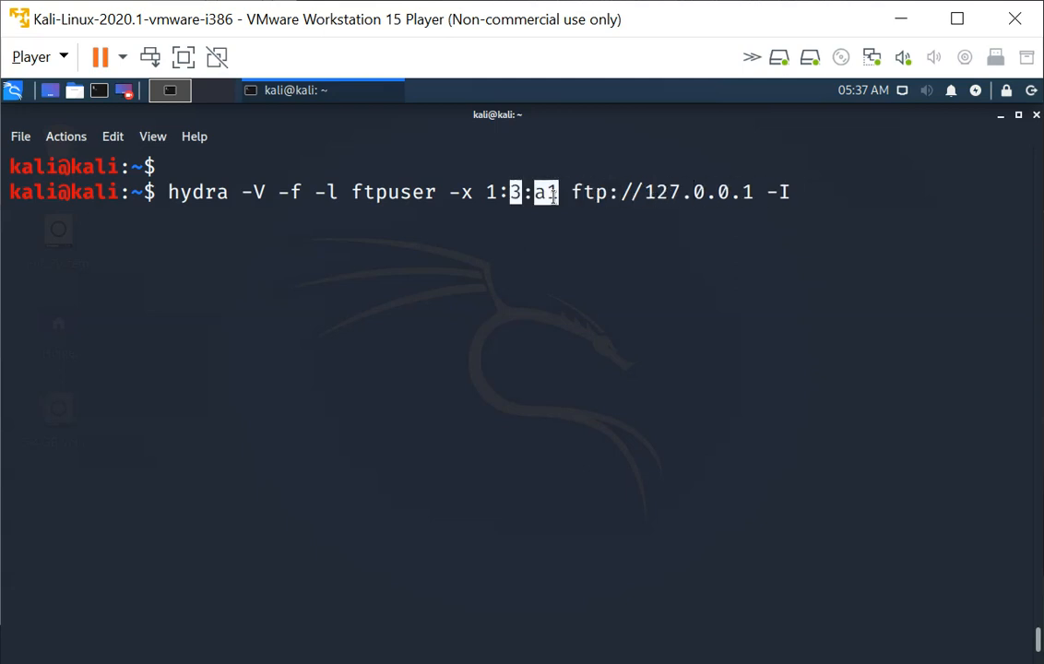
{"action": "key", "text": "BackSpace"}
{"action": "type", "text": "6"}
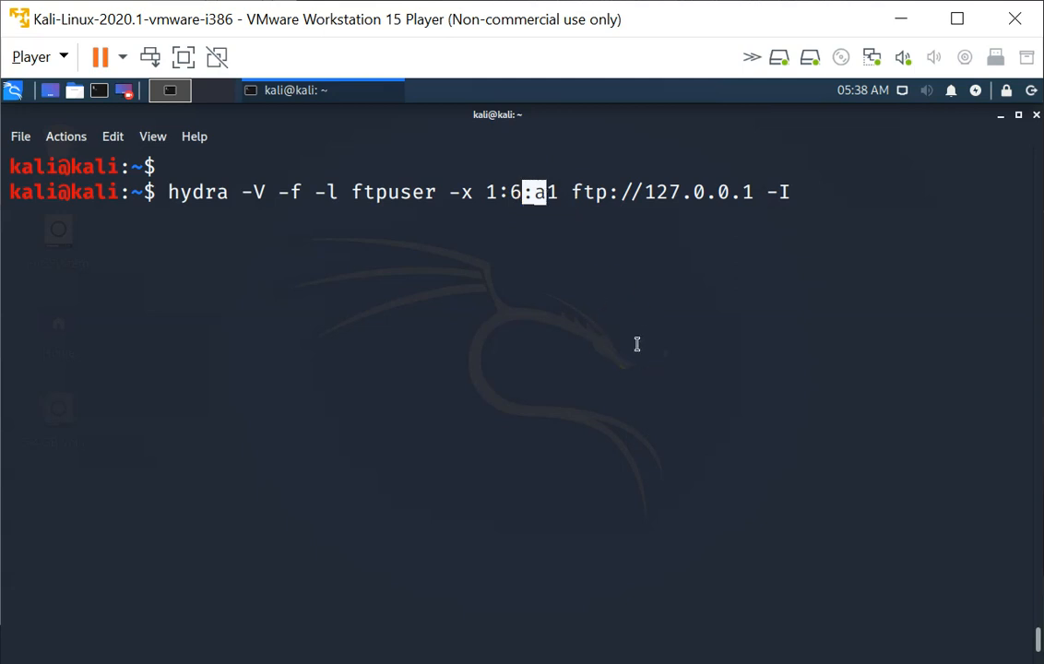
{"action": "key", "text": "Return"}
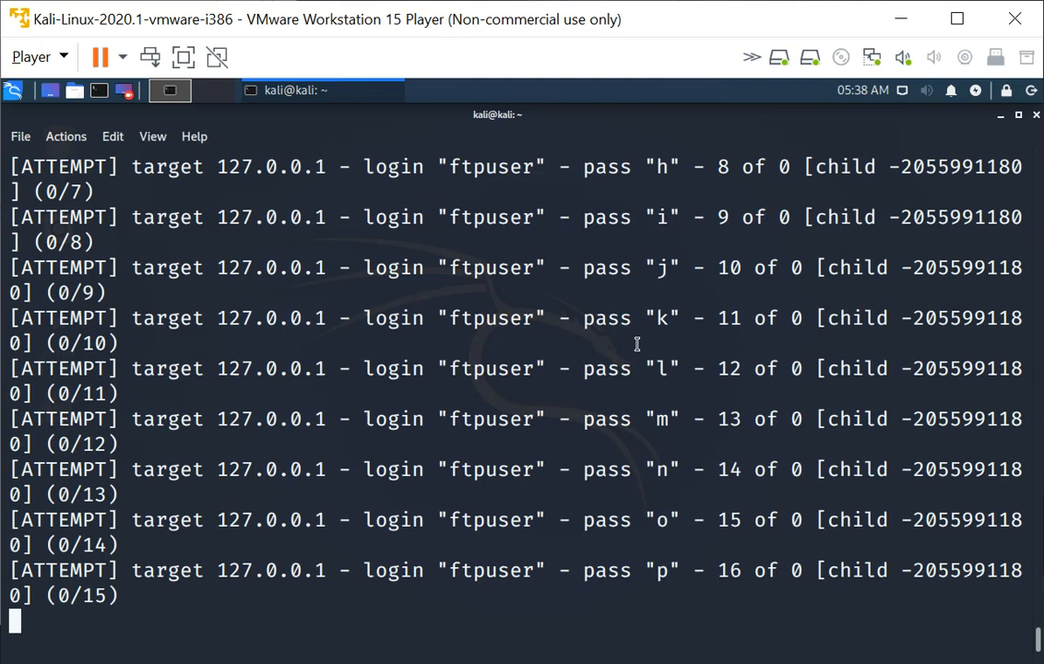